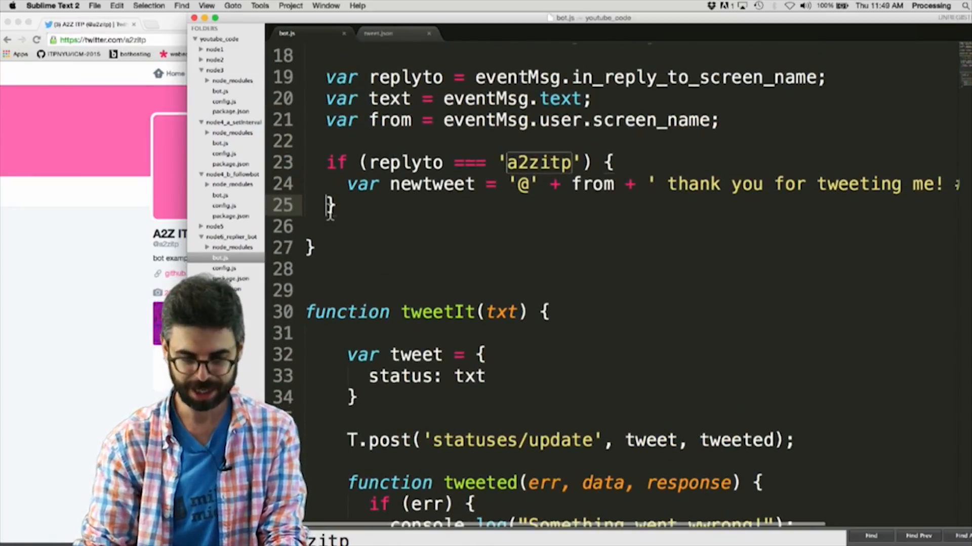
Add tweetIt(newtweet); inside the a2zitp if block, fixing newtweet's capitalisation
type("tweetIt(newTweet);")
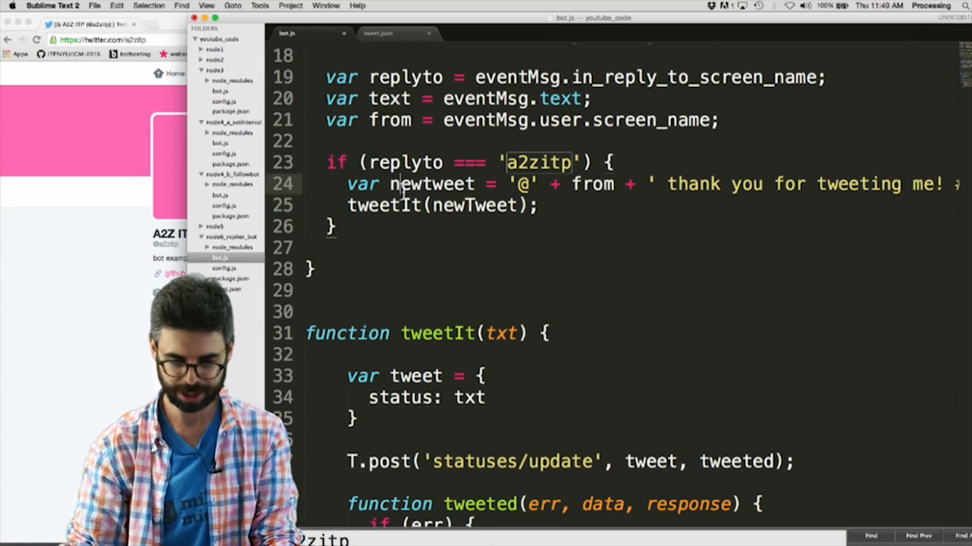
left_click(549, 206)
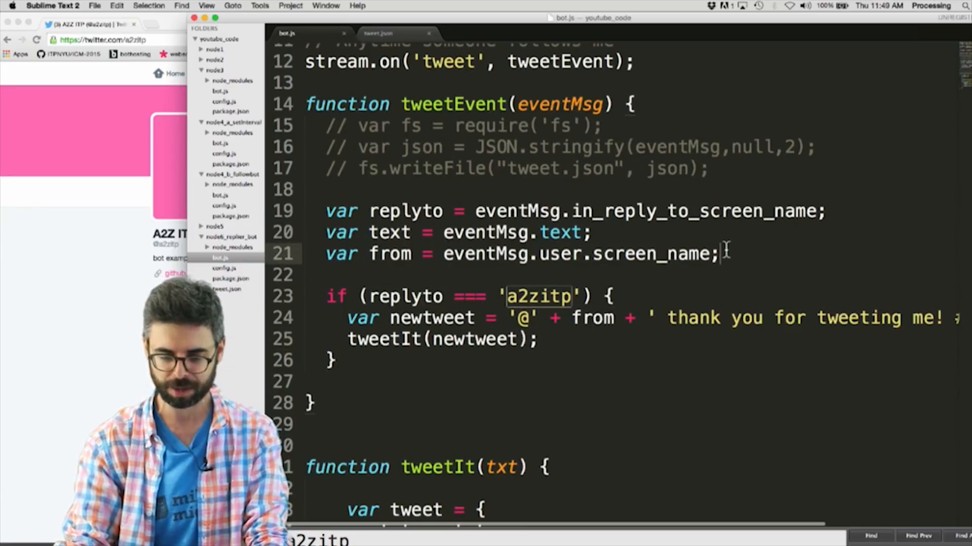
Add console.log(replyto + ' ' + from); above the if statement
type("console.l")
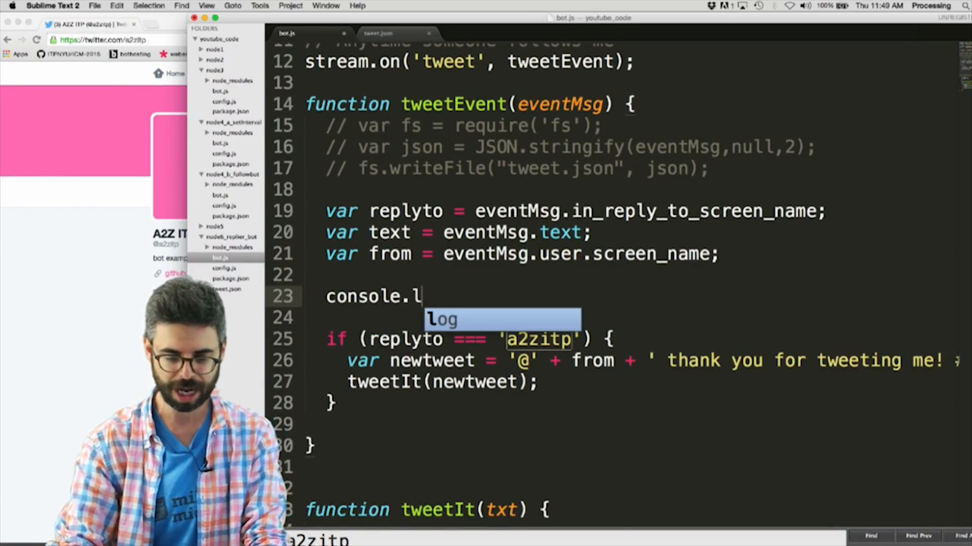
type("og(repo")
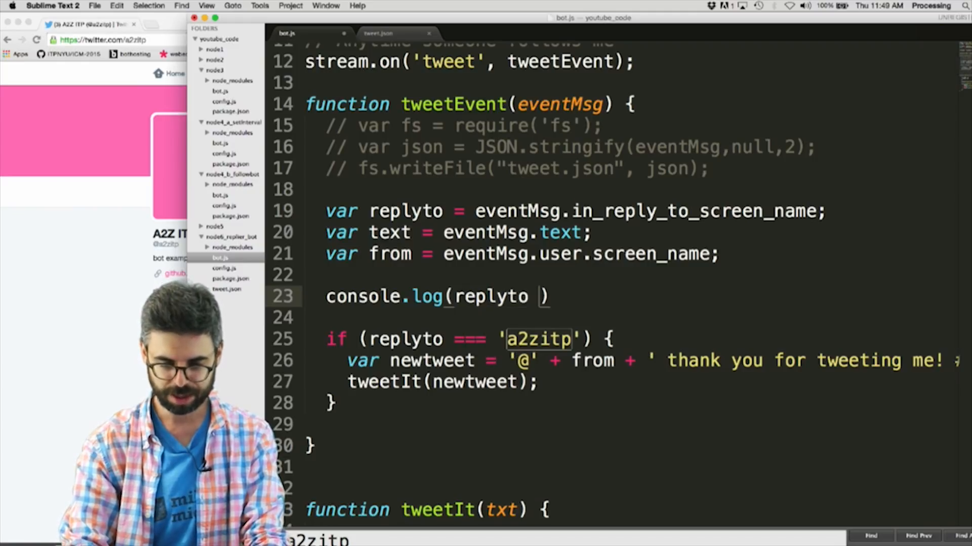
type("+ ' '")
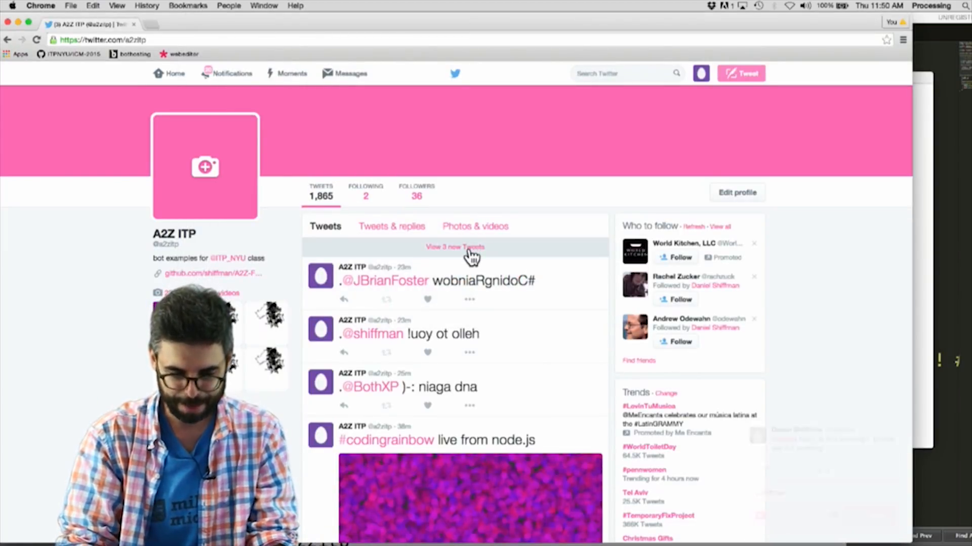
Load the new tweets and show a2zitp's Tweets & replies to find the thank-you replies
left_click(455, 247)
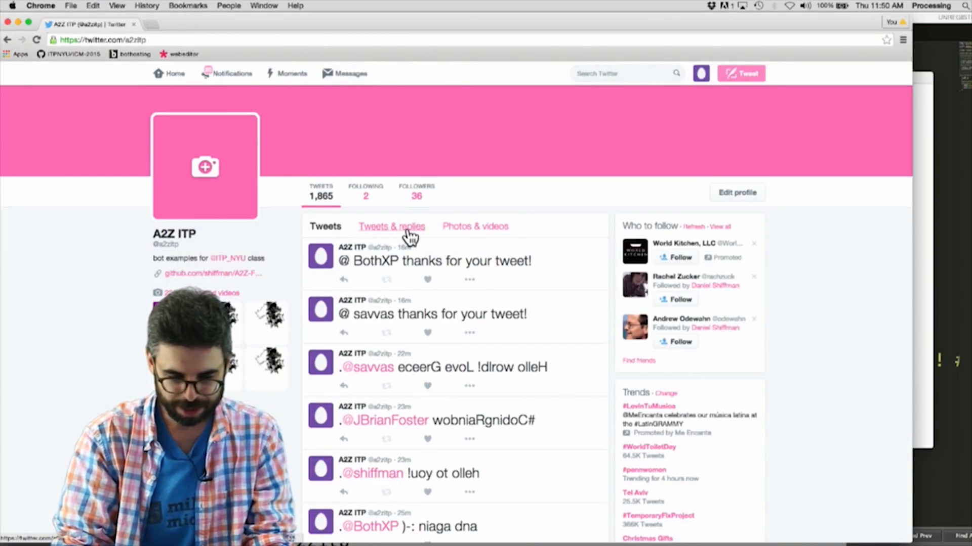
left_click(391, 226)
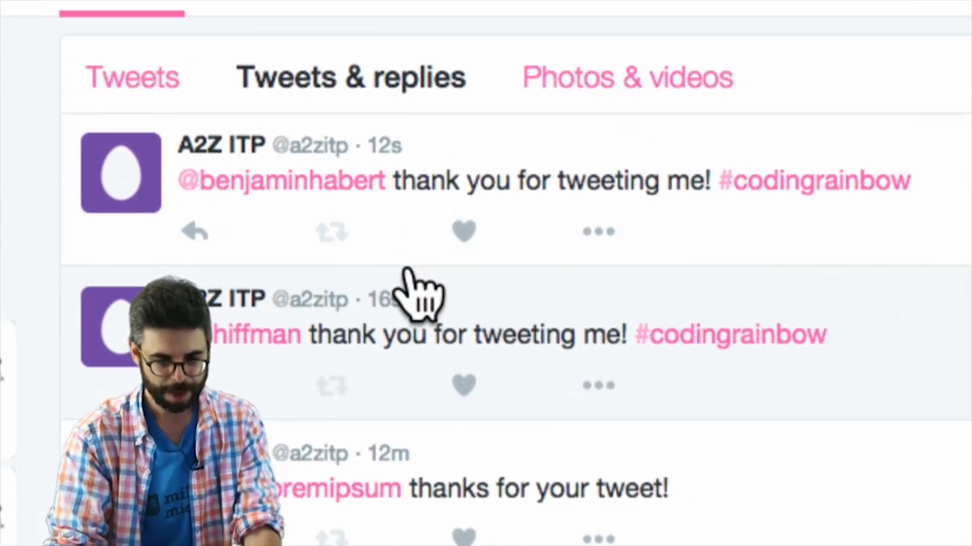
mouse_move(541, 211)
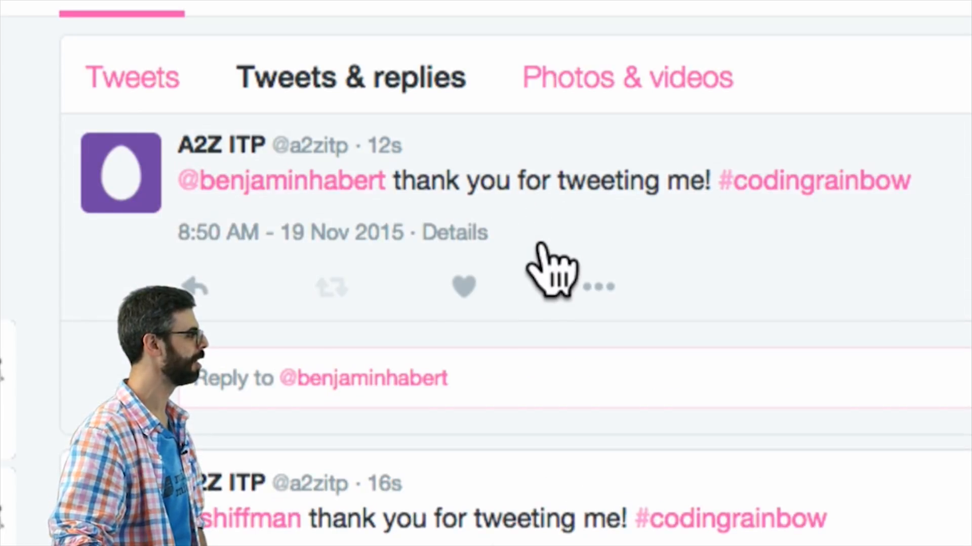
scroll("down", 3)
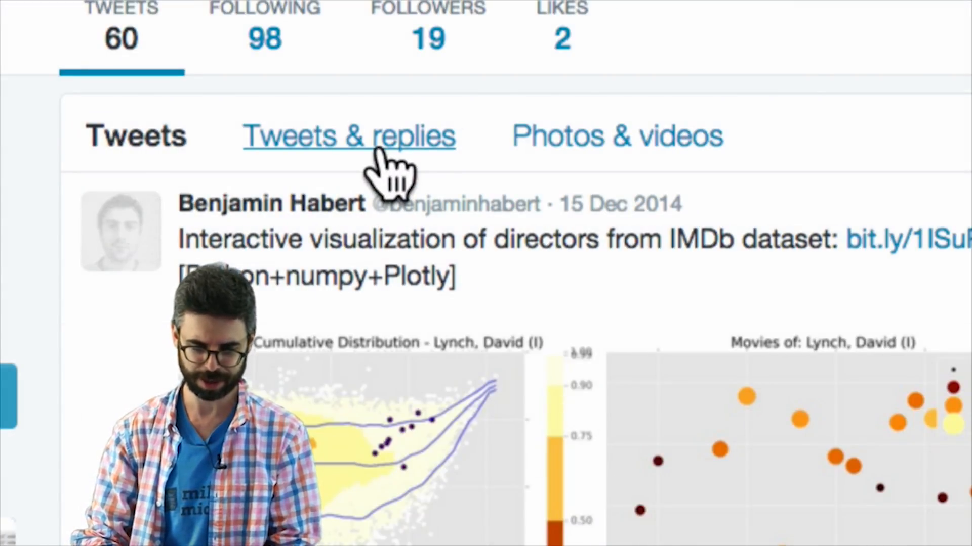
left_click(350, 136)
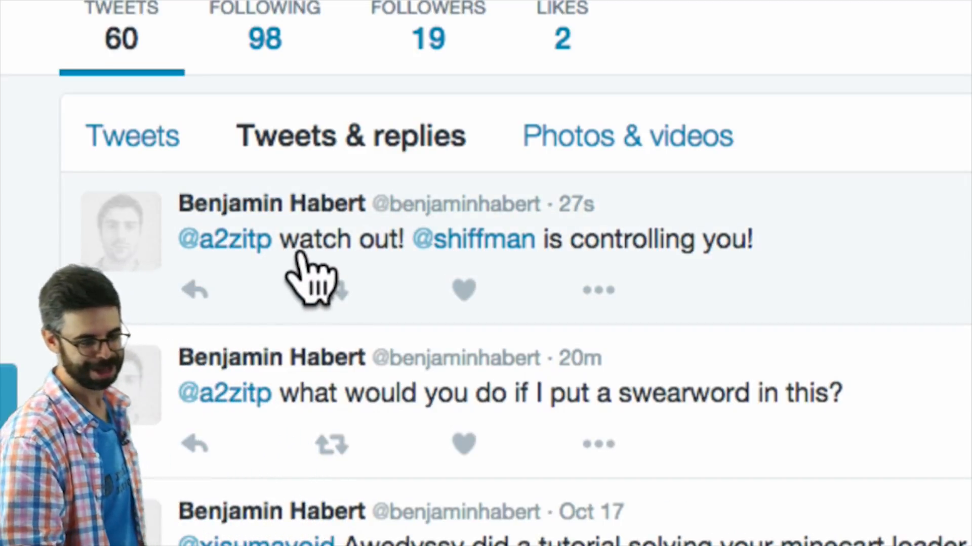
mouse_move(420, 447)
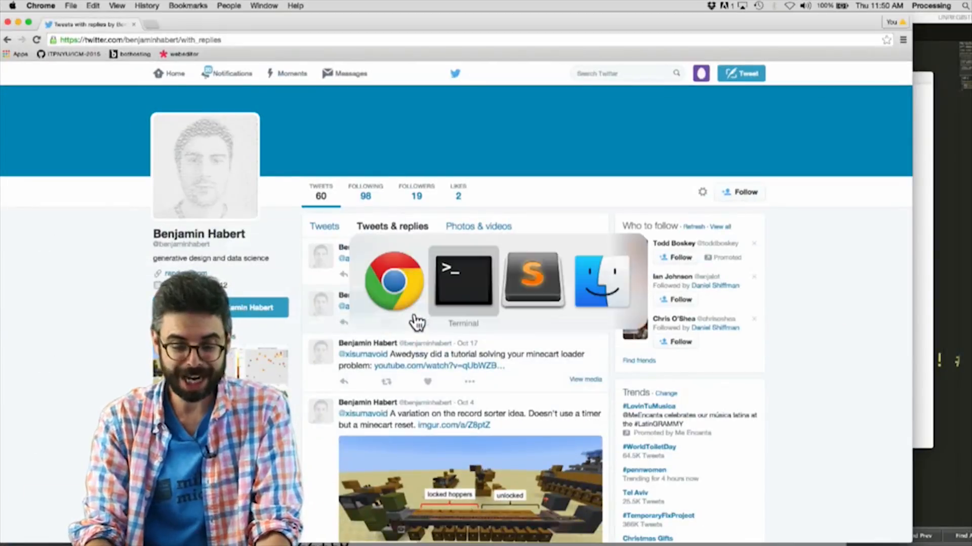
left_click(533, 280)
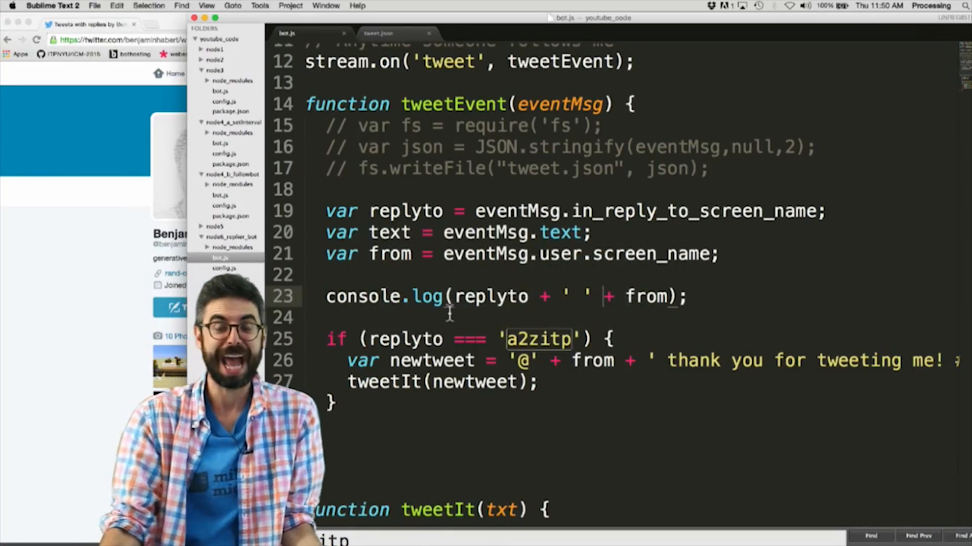